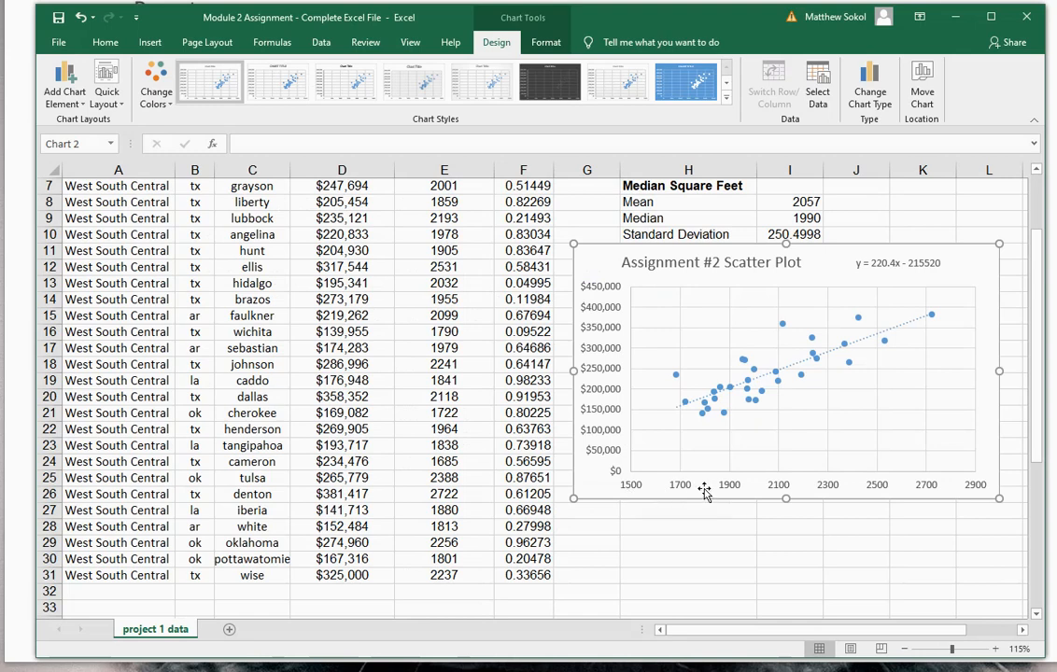
mouse_move(610, 468)
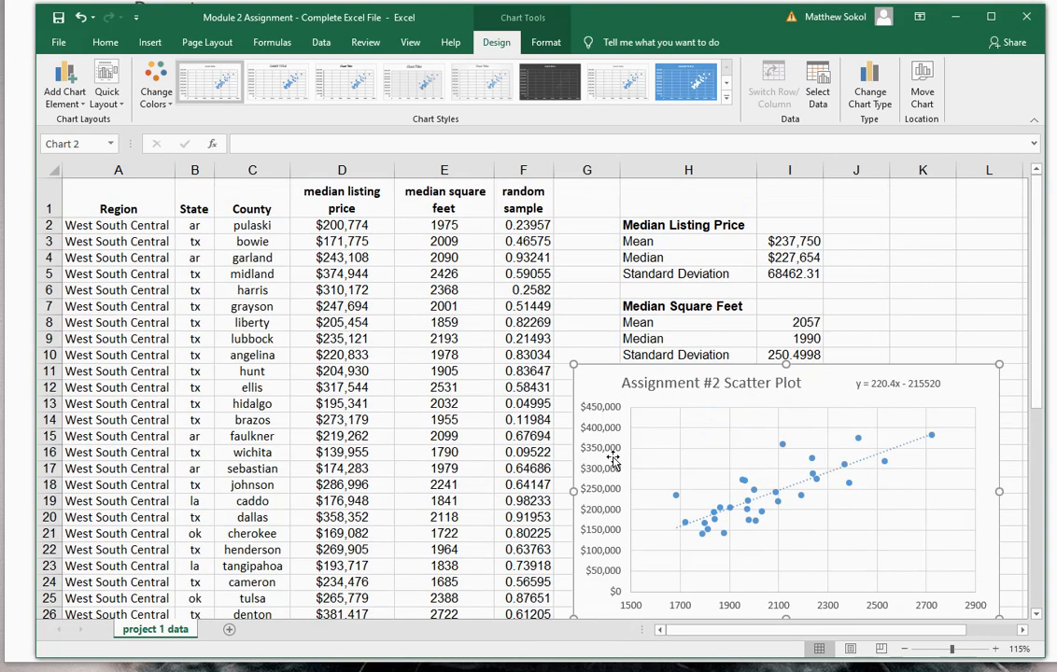
Type the label 'List price for a 1,200 square foot home:' into cell H28 below the chart
scroll("down", 3)
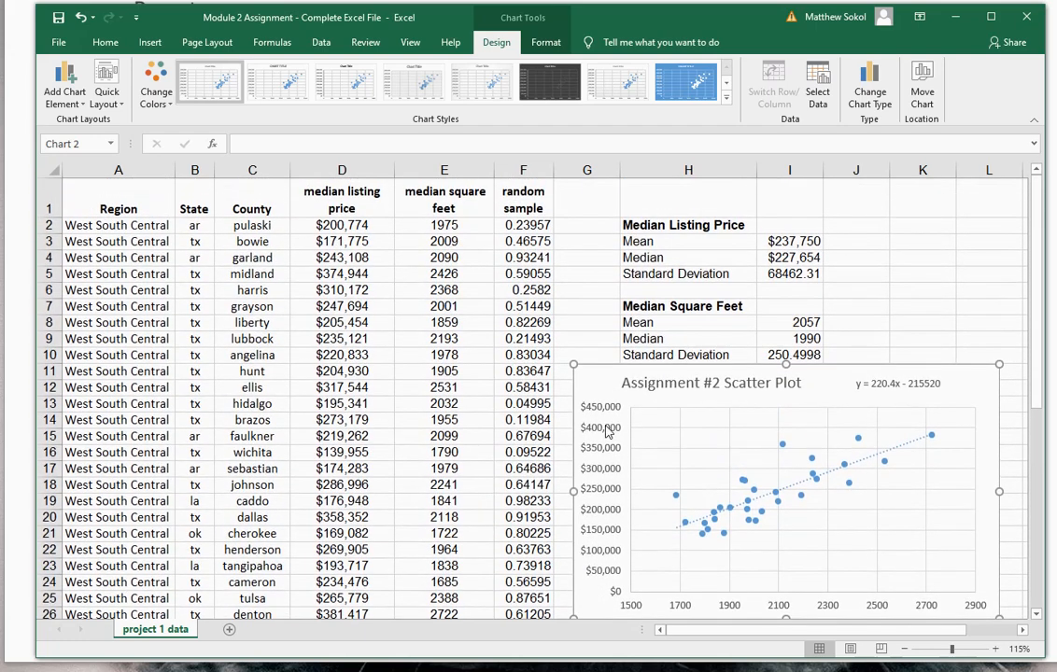
mouse_move(607, 429)
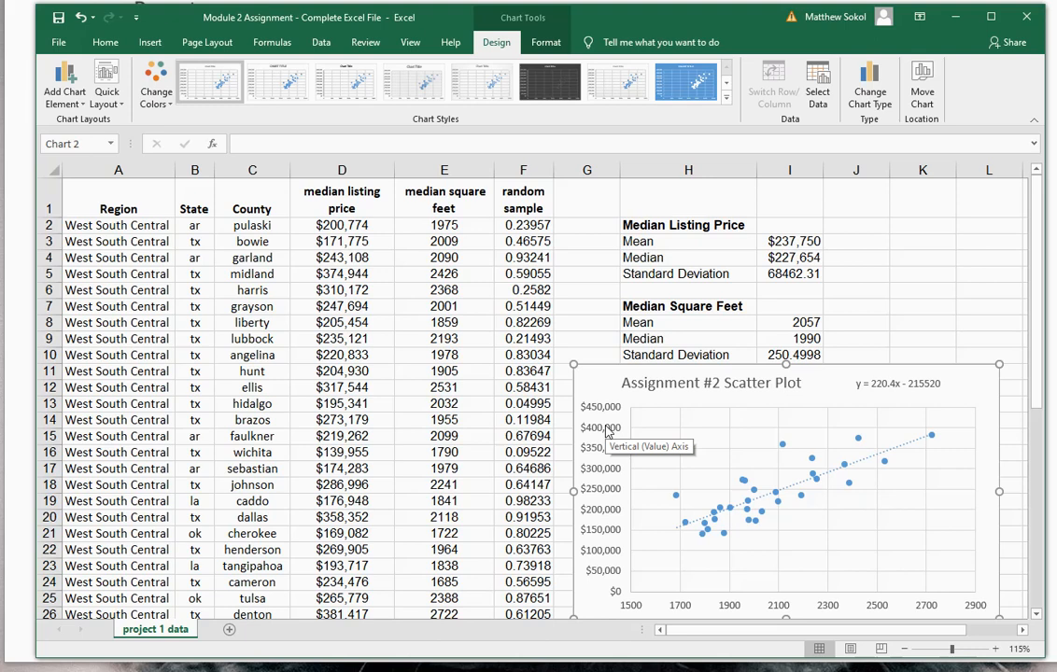
mouse_move(845, 533)
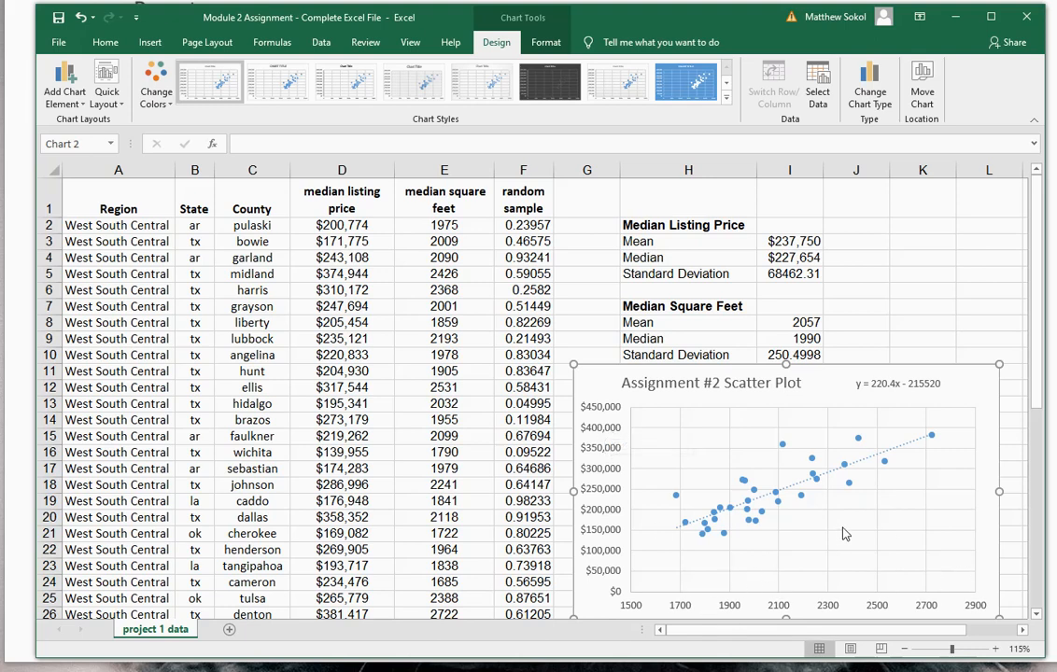
mouse_move(14, 356)
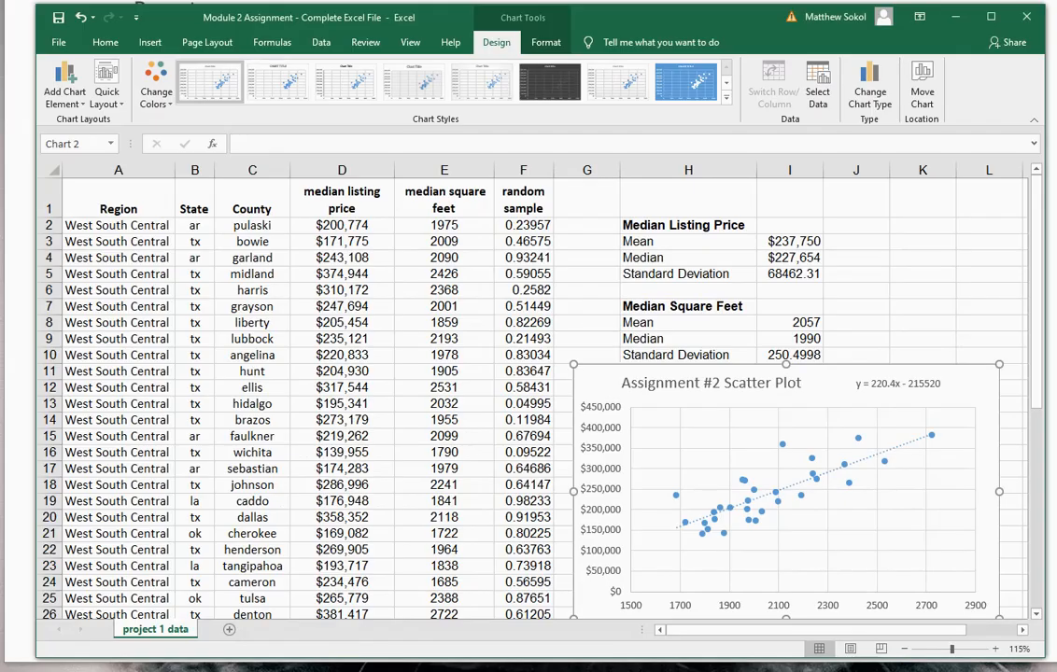
mouse_move(933, 501)
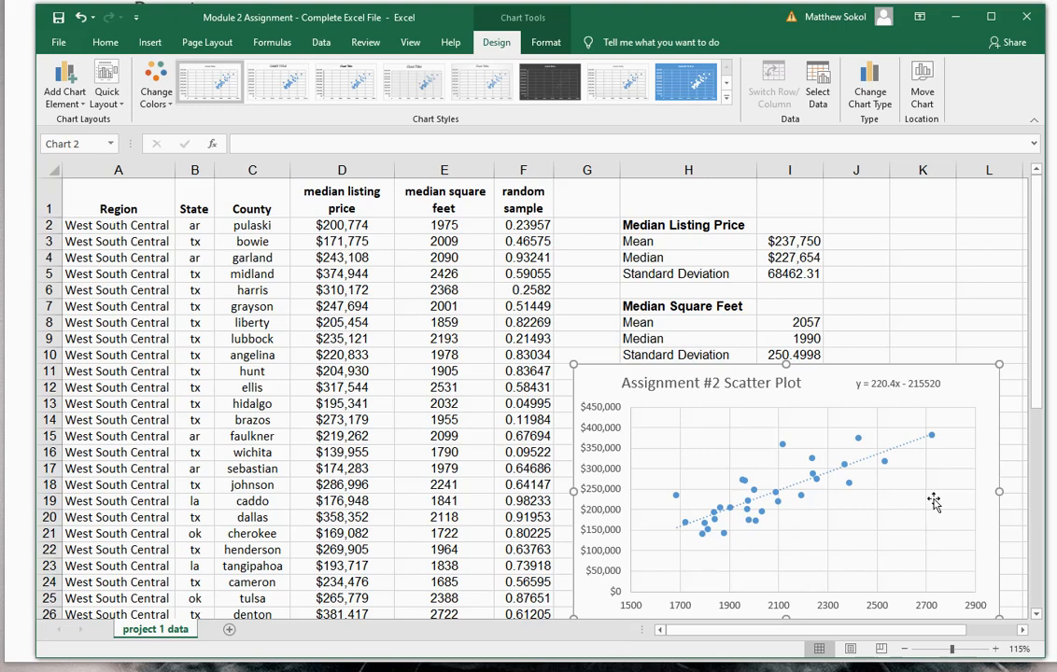
mouse_move(716, 562)
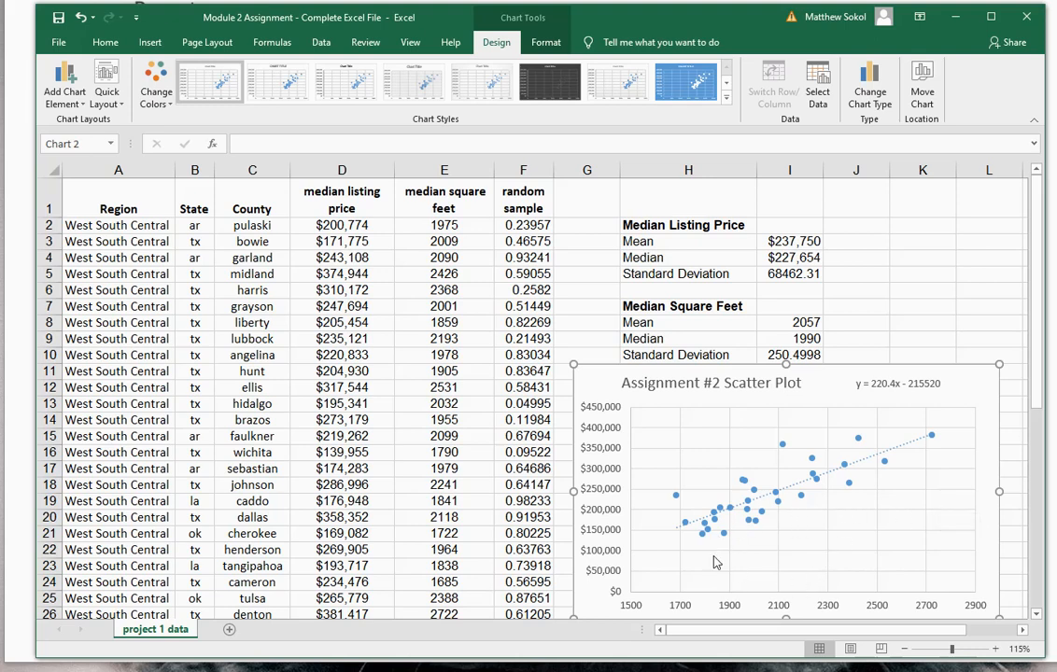
mouse_move(688, 615)
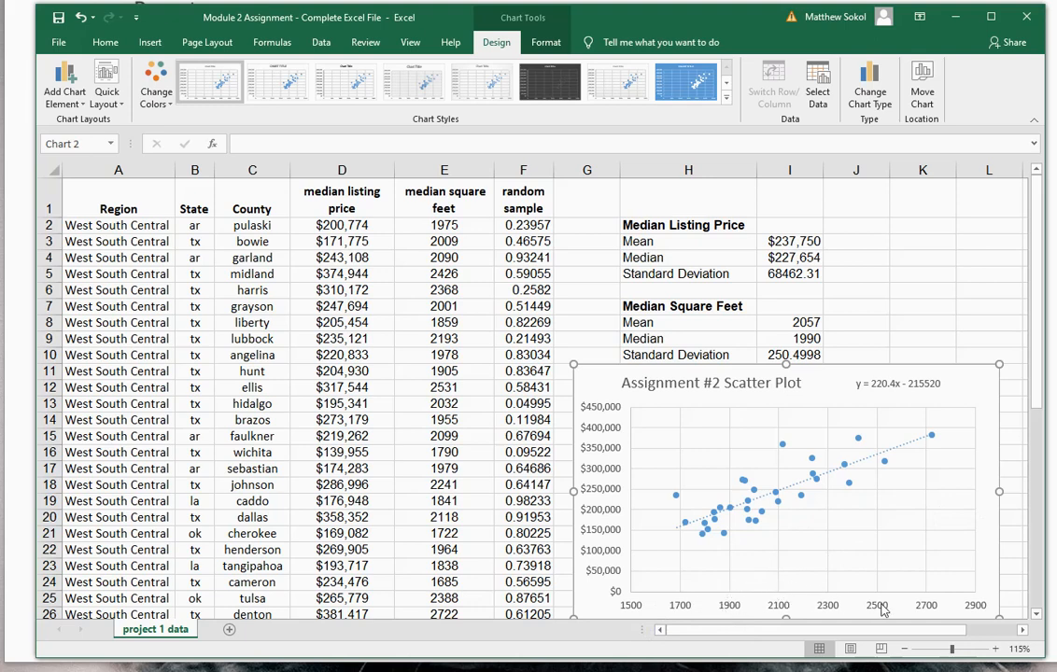
mouse_move(595, 406)
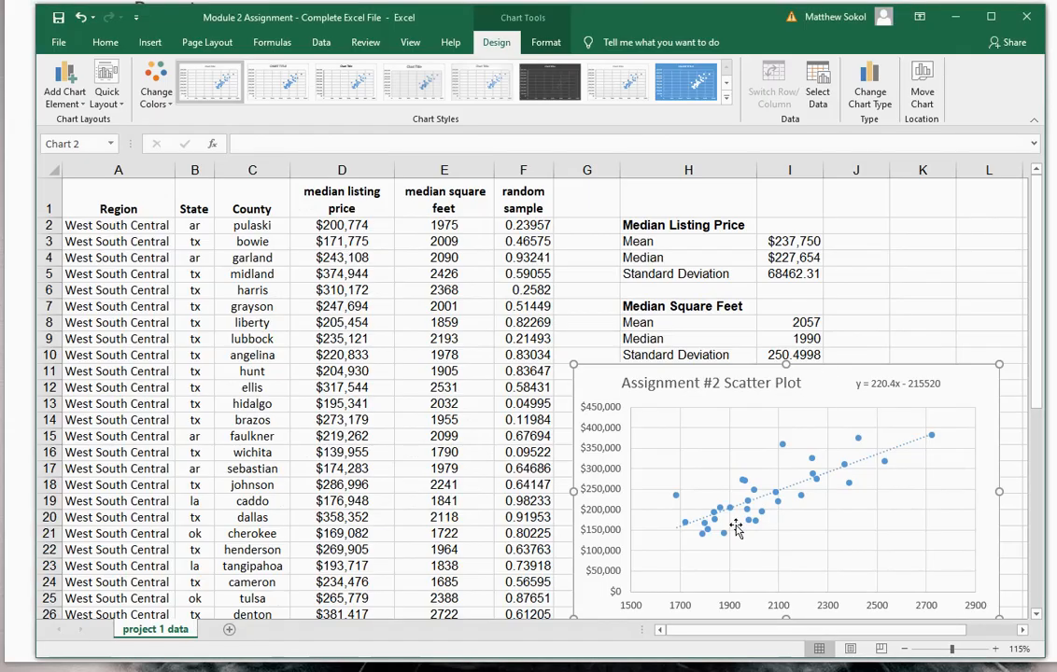
mouse_move(707, 509)
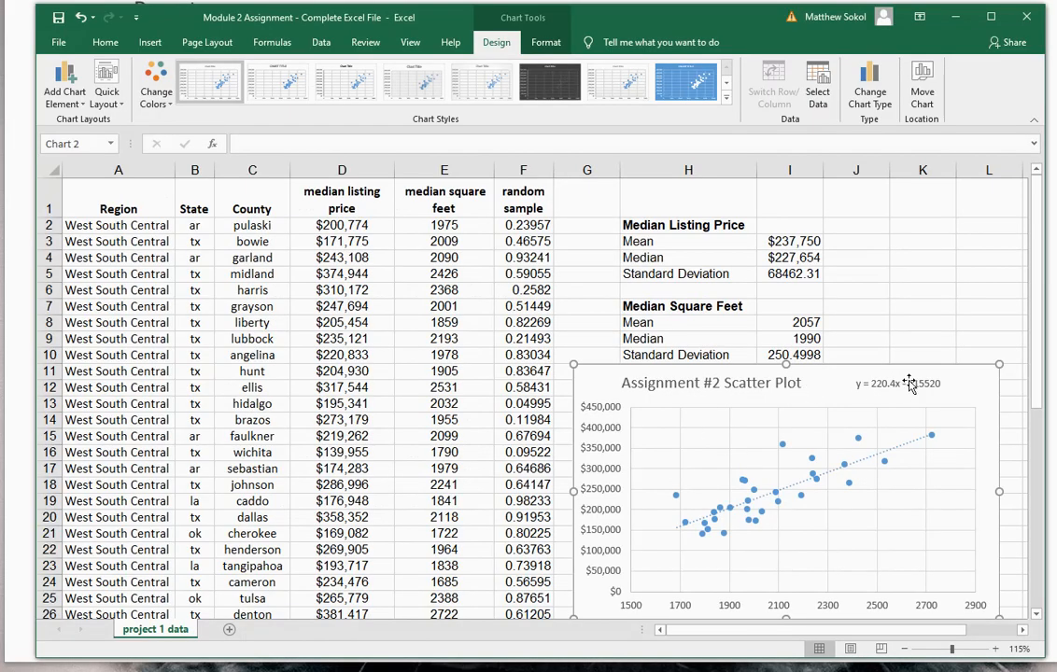
scroll("down", 3)
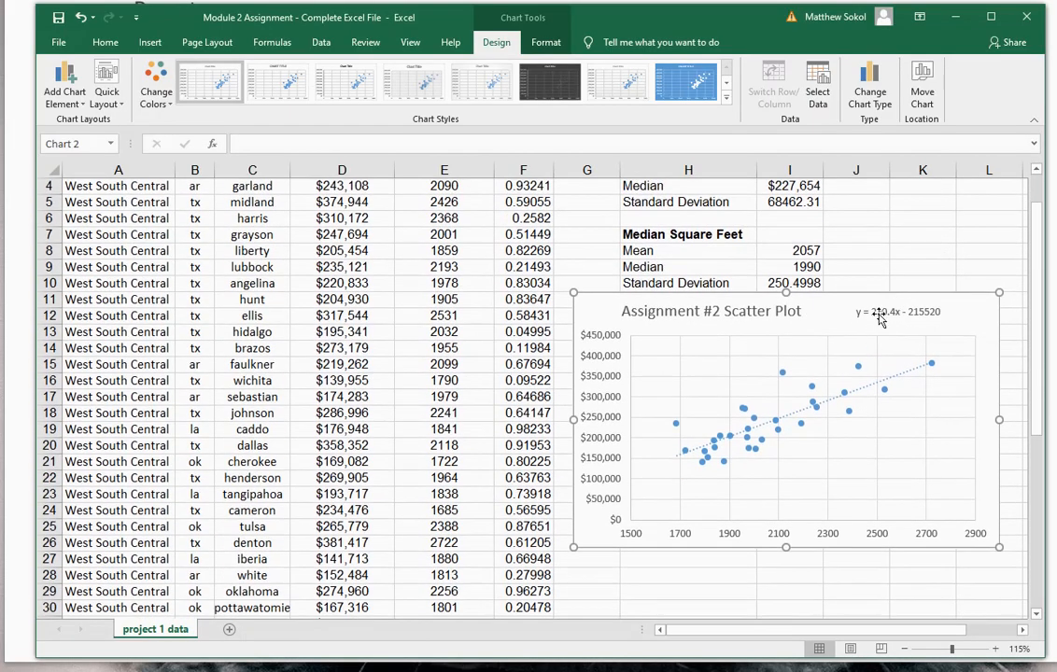
left_click(688, 527)
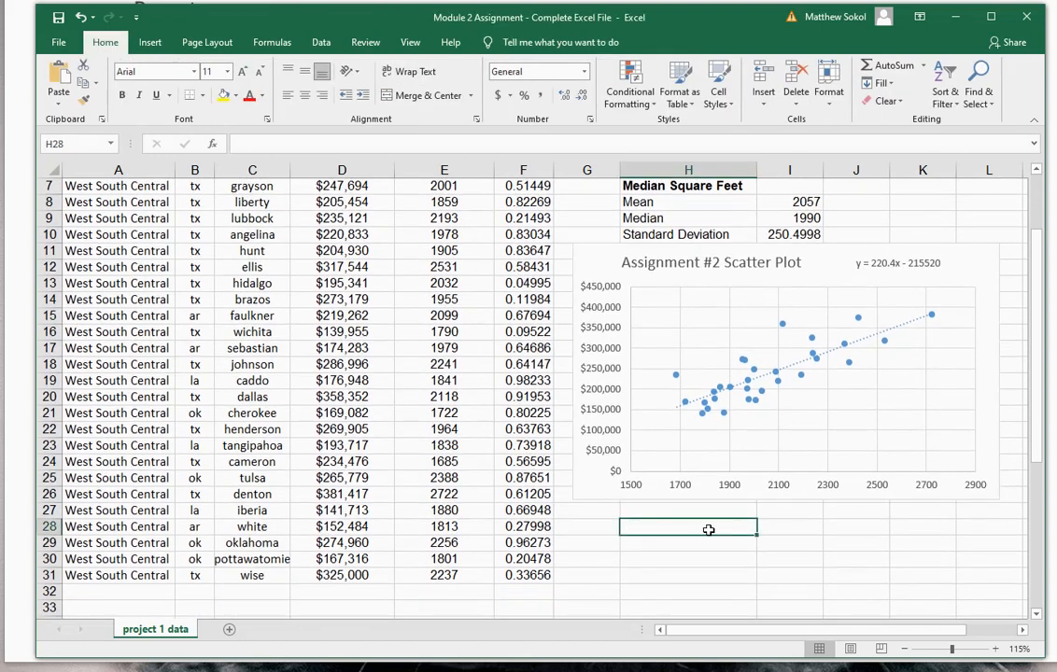
type("List price for a 1,200 square f")
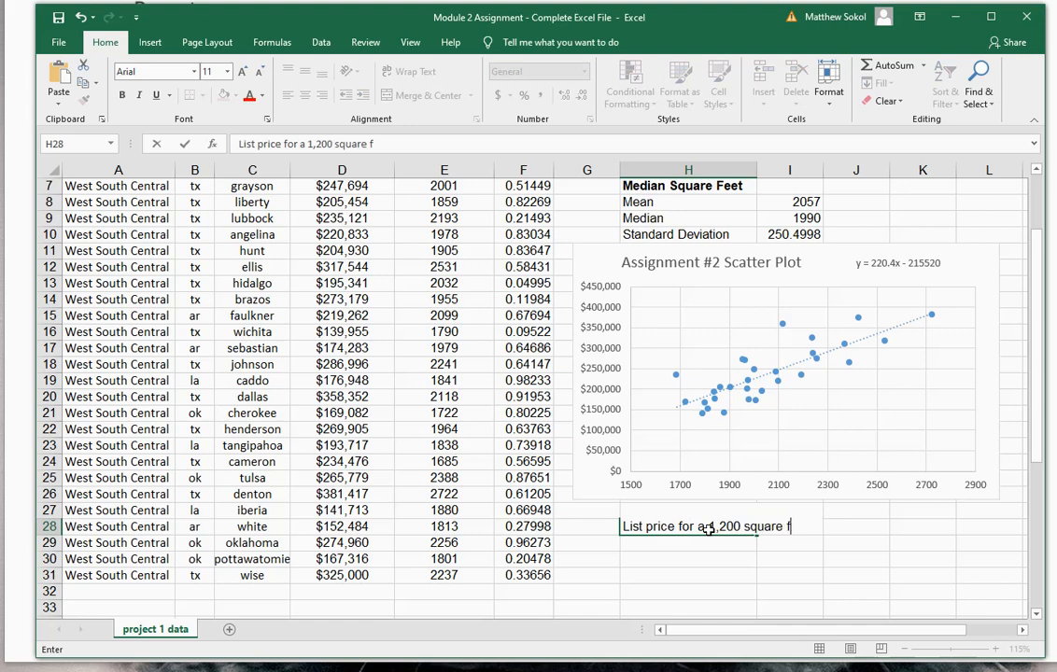
type("oot home:")
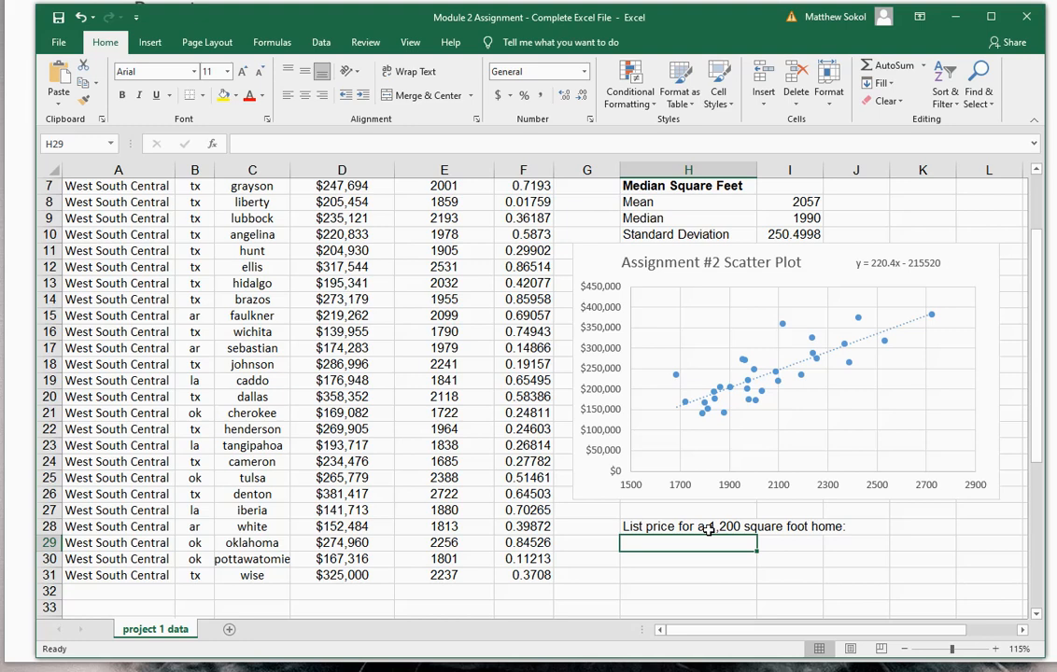
type("=")
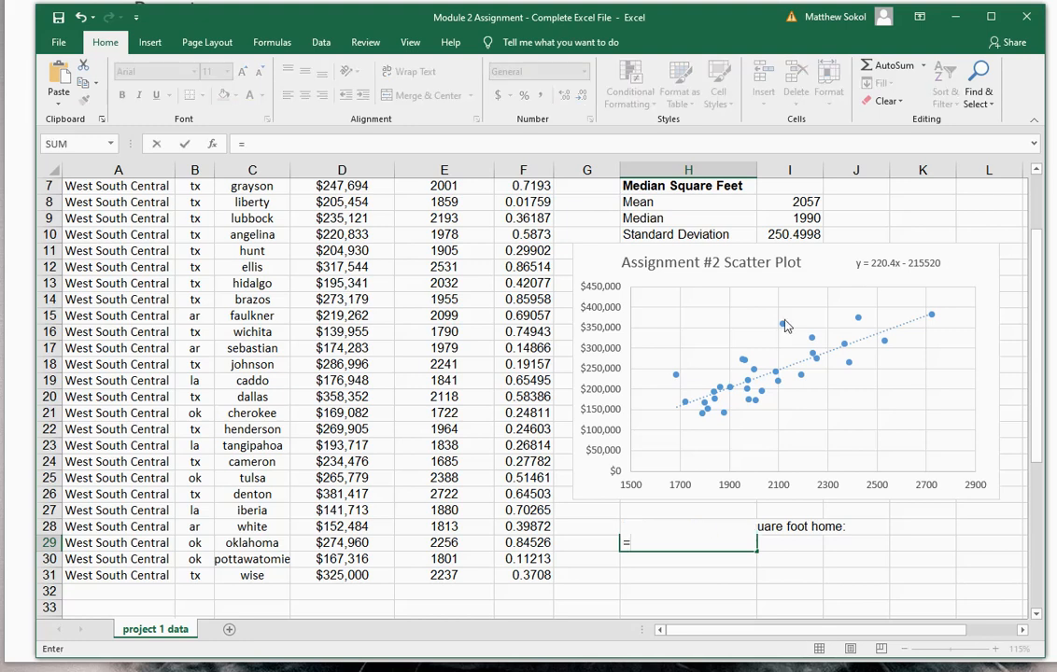
mouse_move(904, 262)
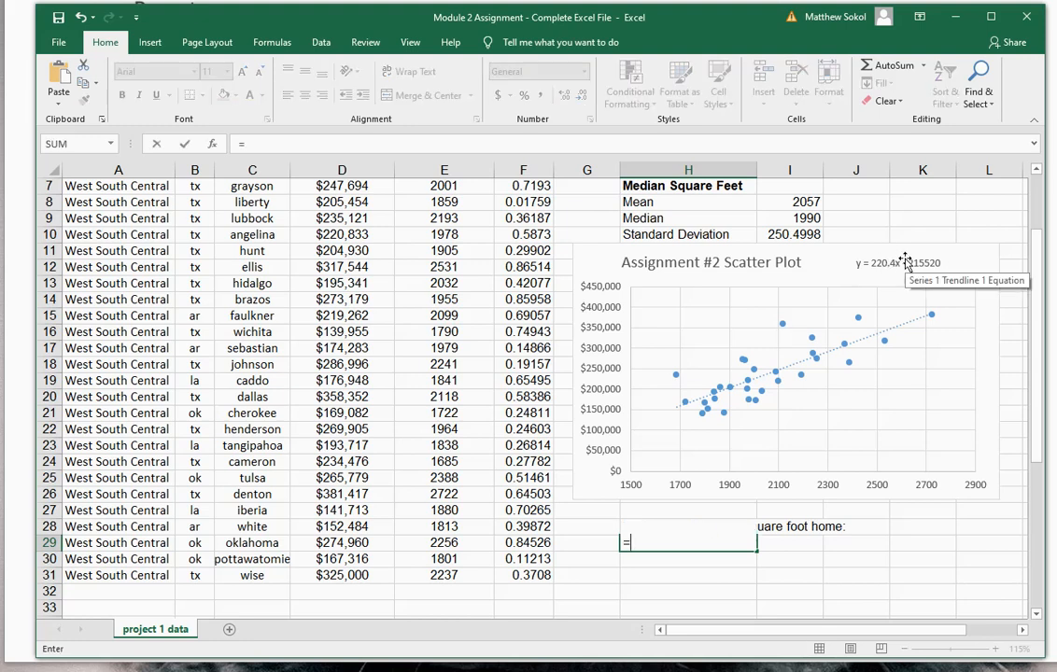
type("2")
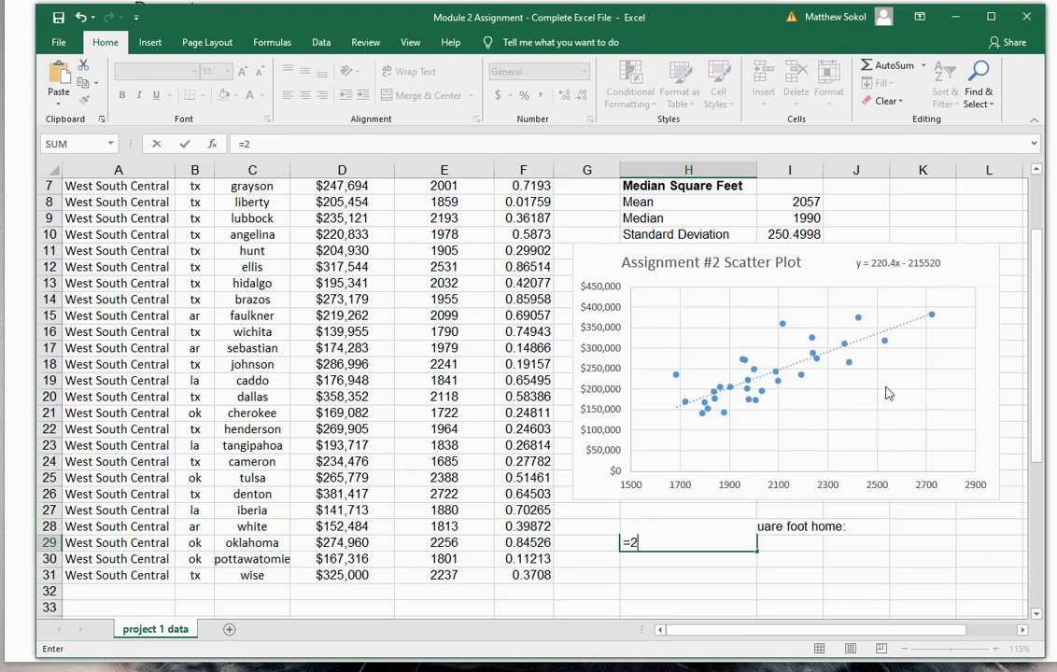
type("20.4(1200")
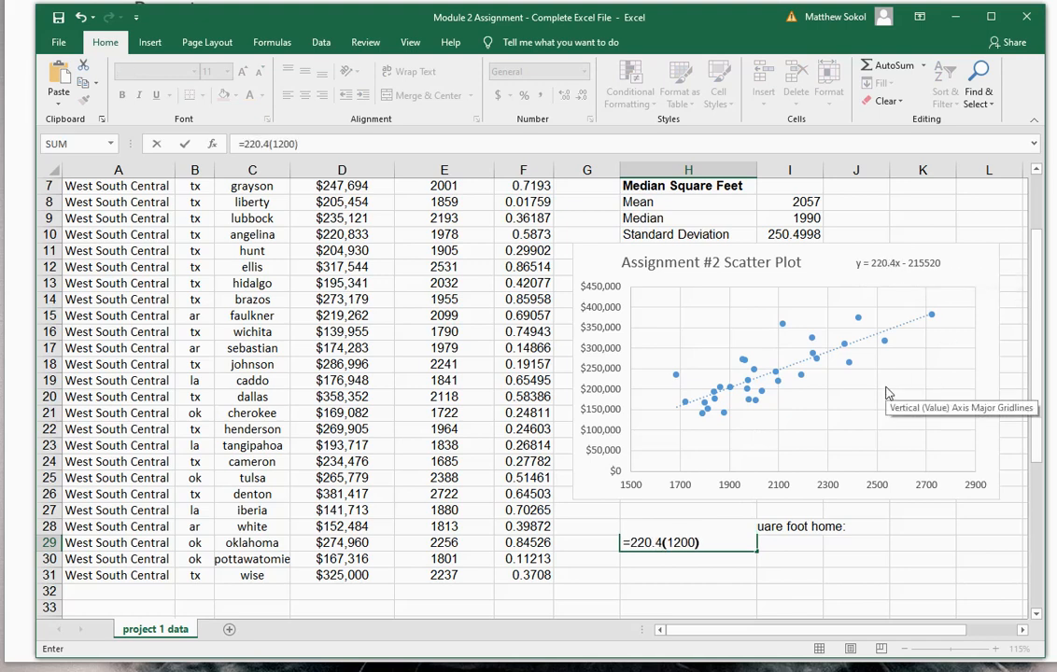
mouse_move(756, 566)
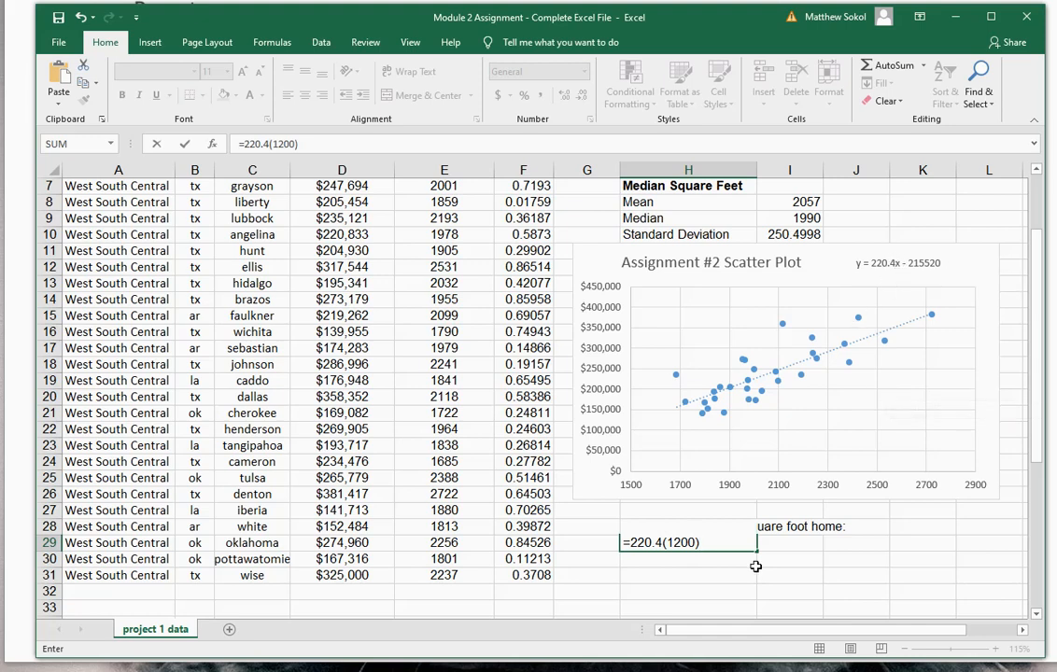
type("-215520")
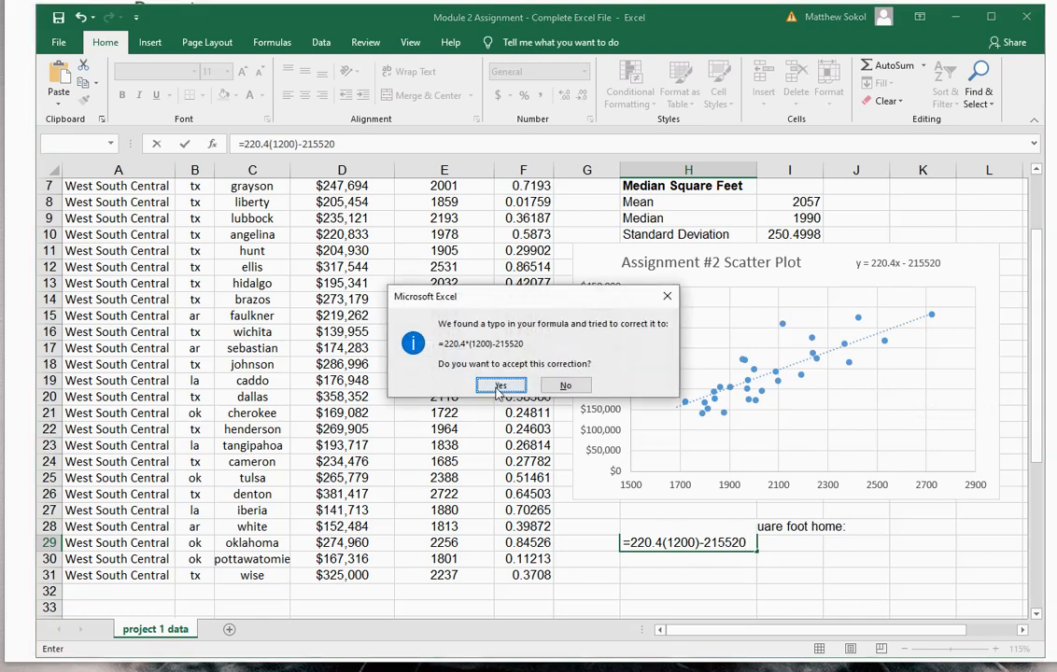
left_click(500, 385)
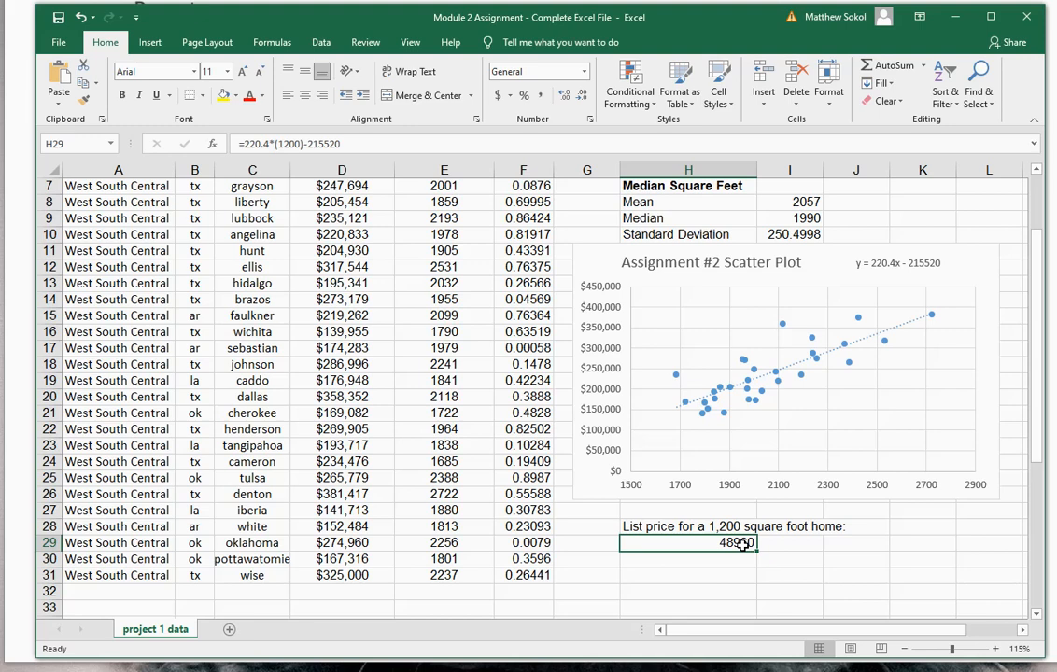
Format the H29 prediction as accounting currency with no decimals, showing $48,960
left_click(538, 71)
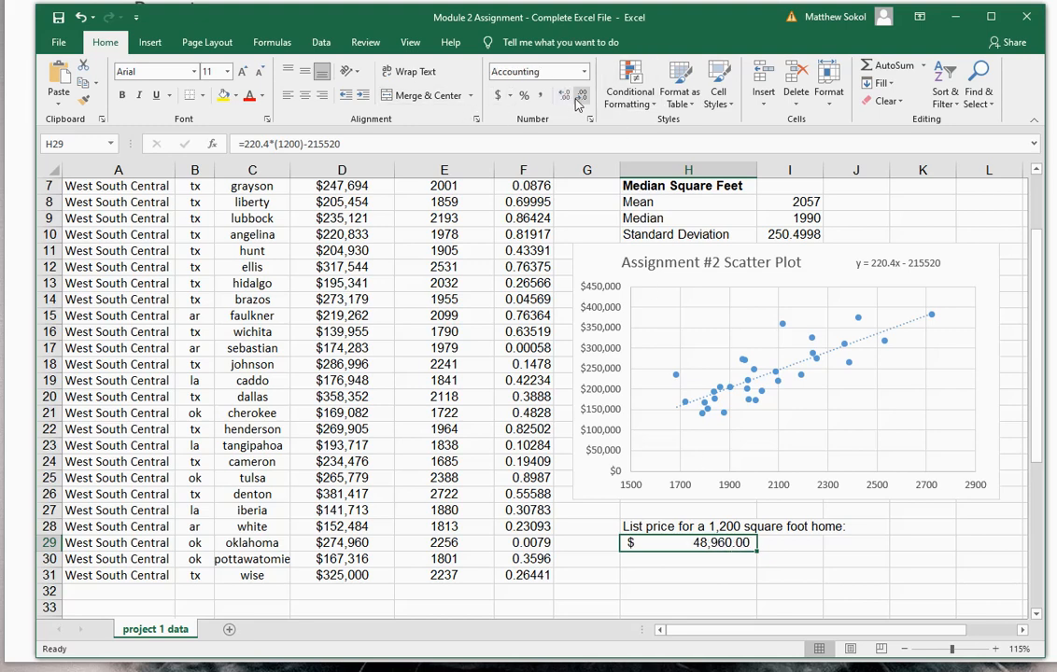
left_click(581, 94)
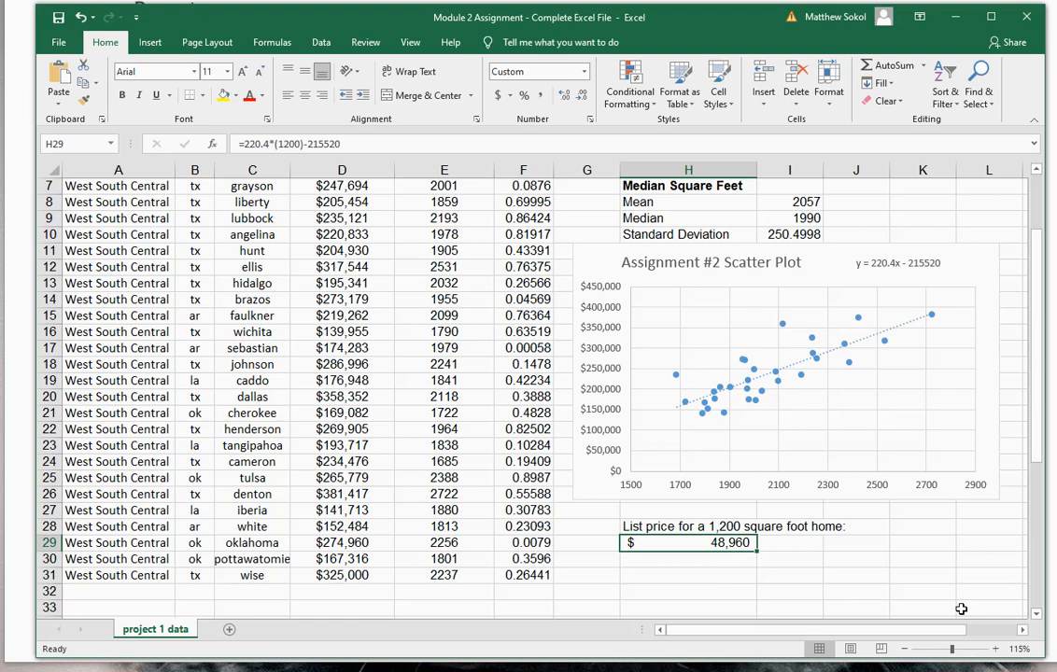
mouse_move(961, 608)
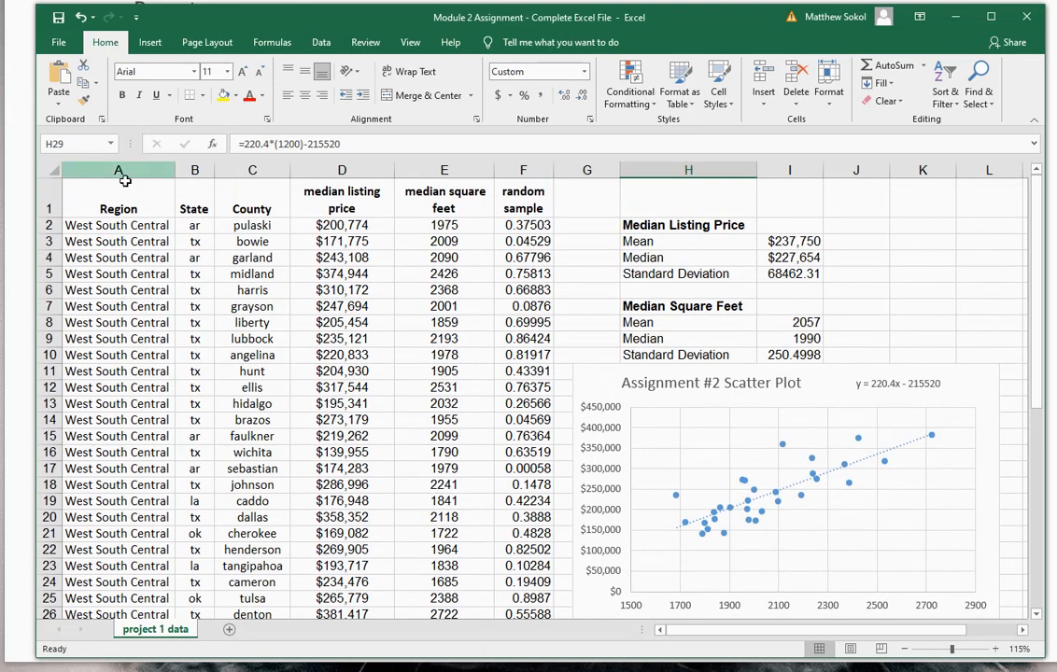
scroll("down", 3)
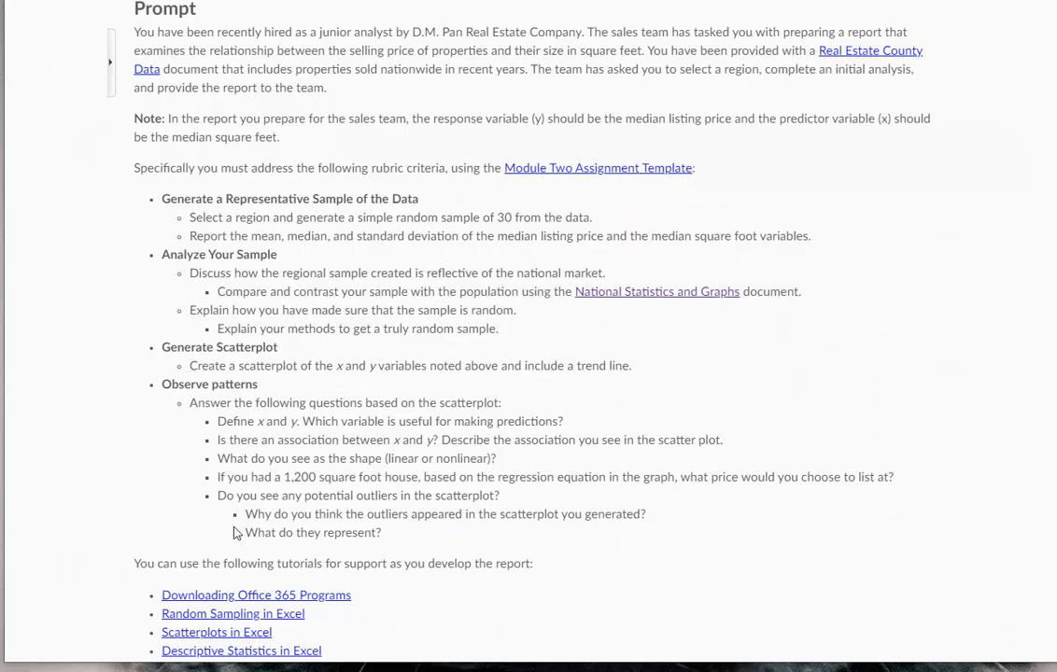
mouse_move(256, 500)
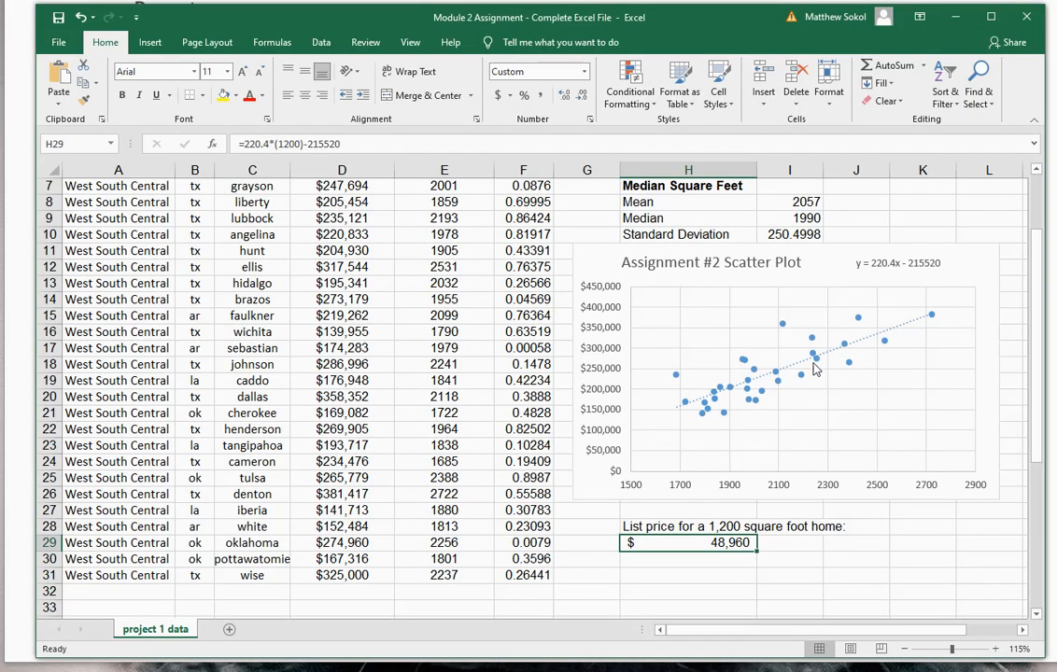
mouse_move(720, 362)
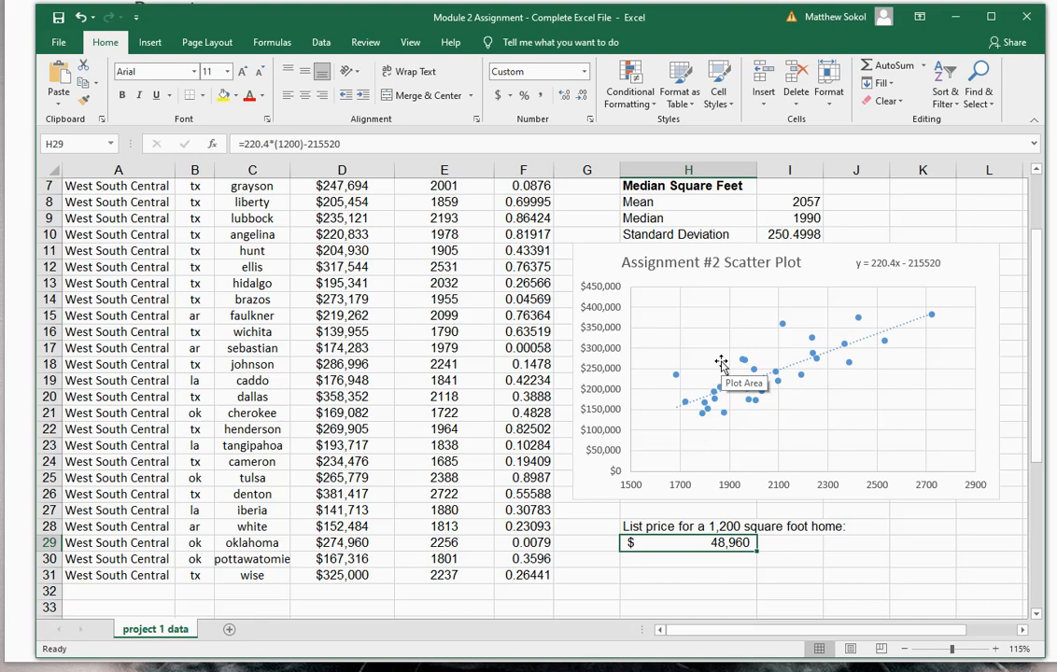
mouse_move(830, 422)
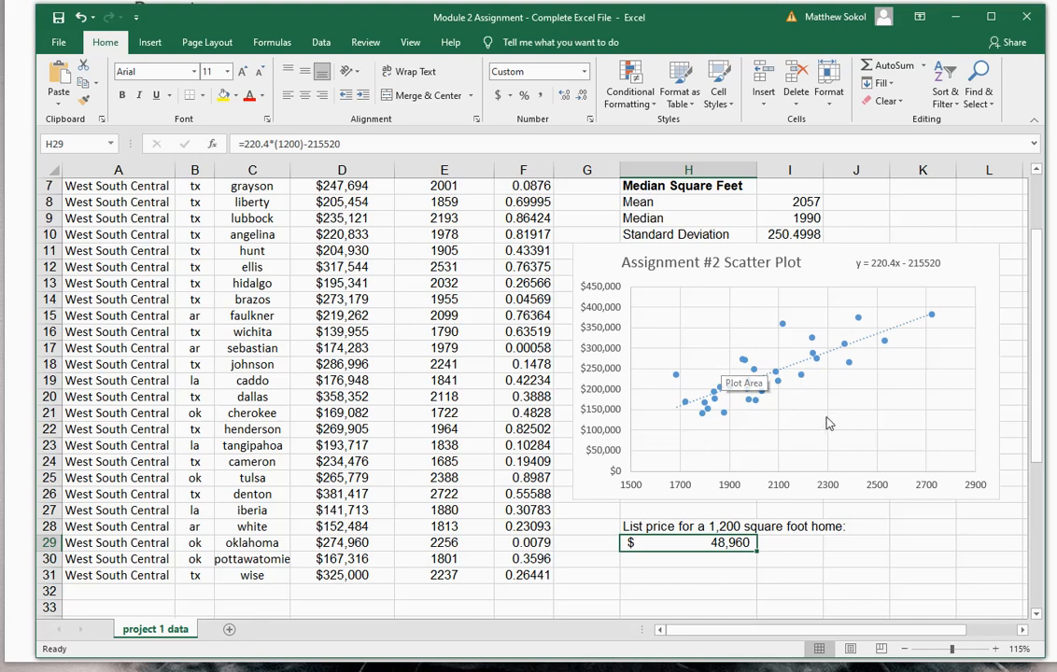
mouse_move(916, 313)
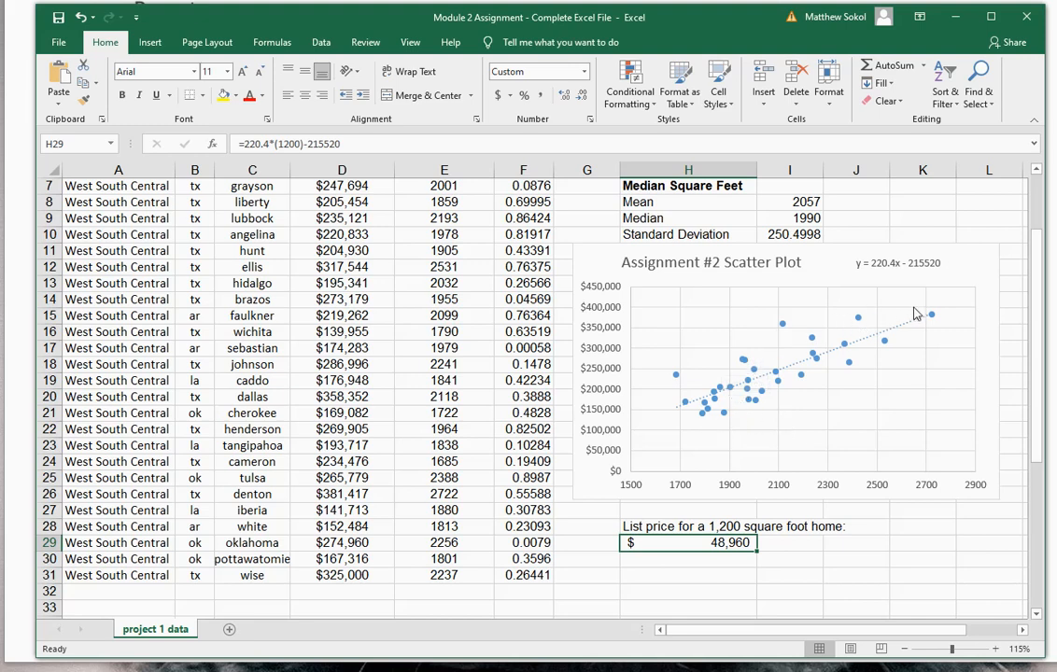
mouse_move(690, 420)
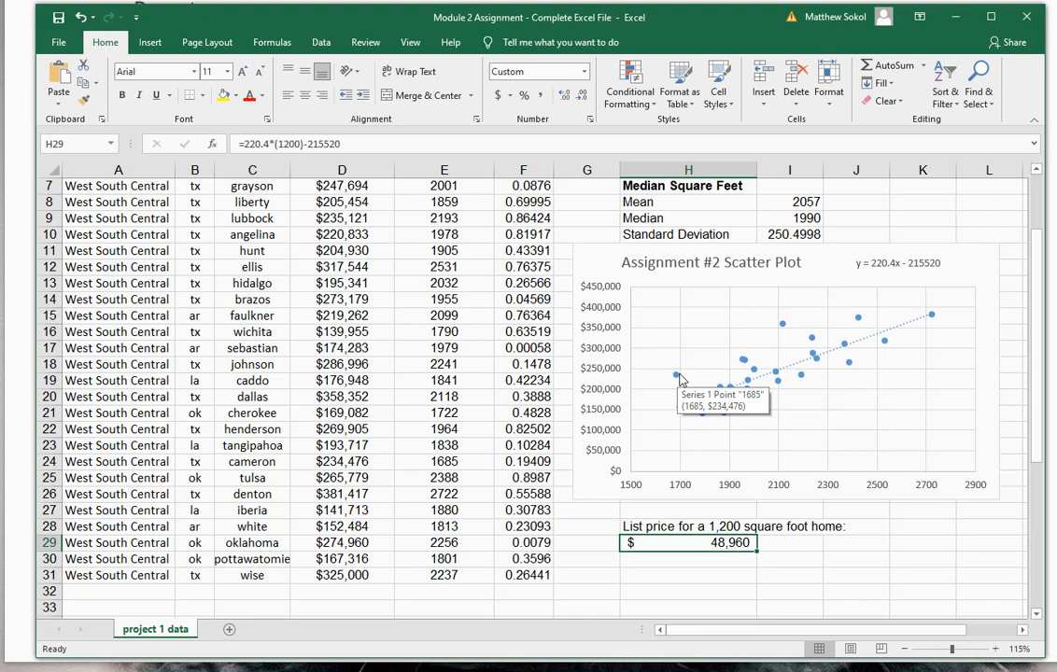
mouse_move(741, 343)
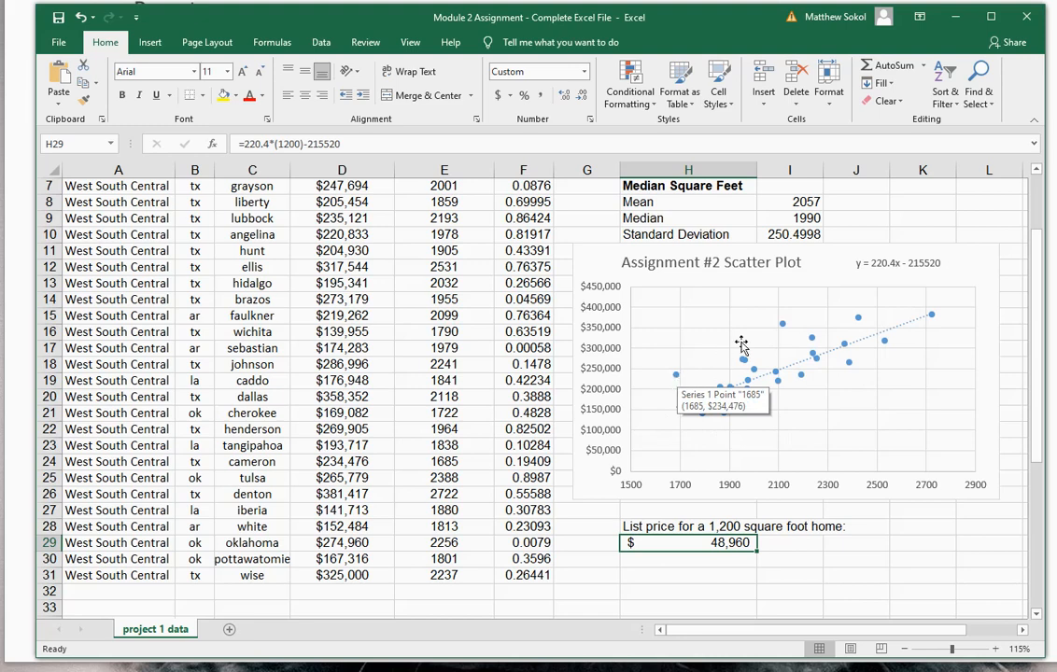
mouse_move(782, 331)
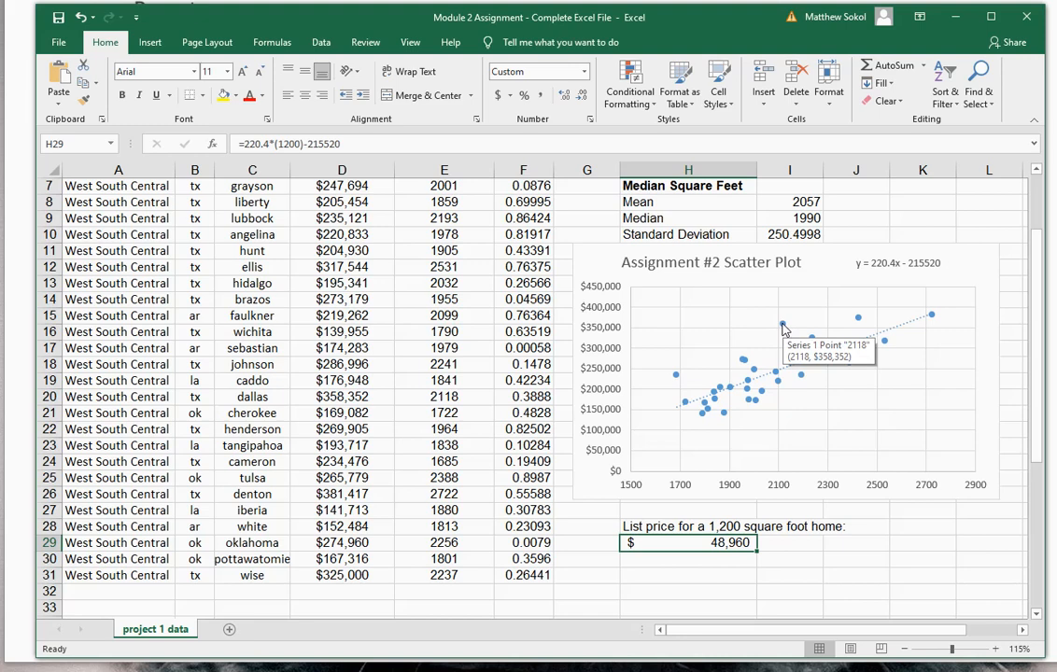
mouse_move(674, 372)
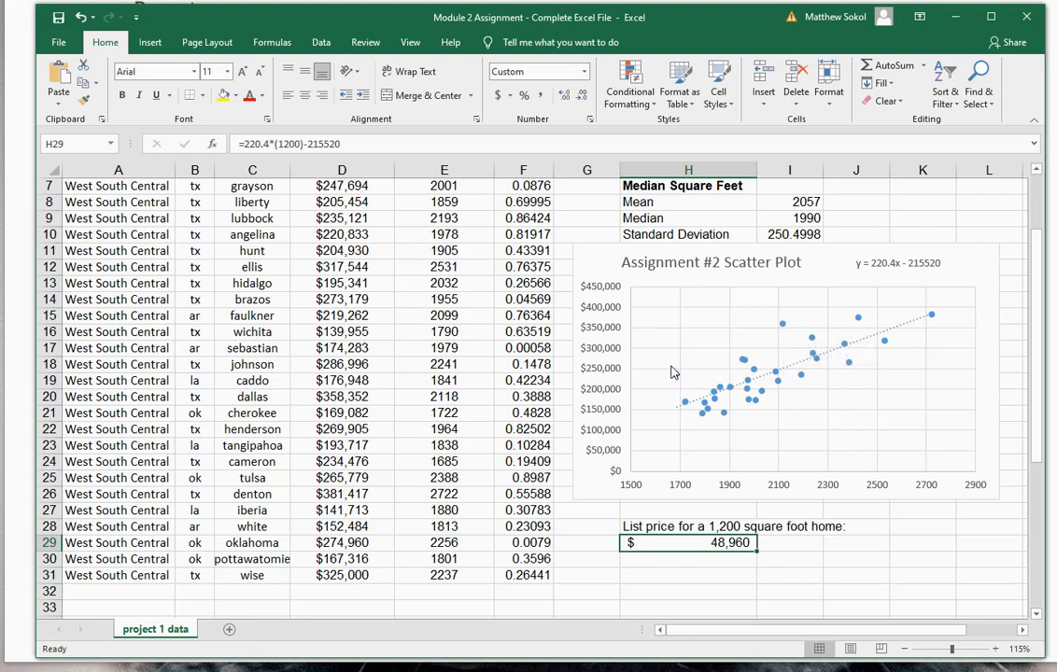
mouse_move(792, 378)
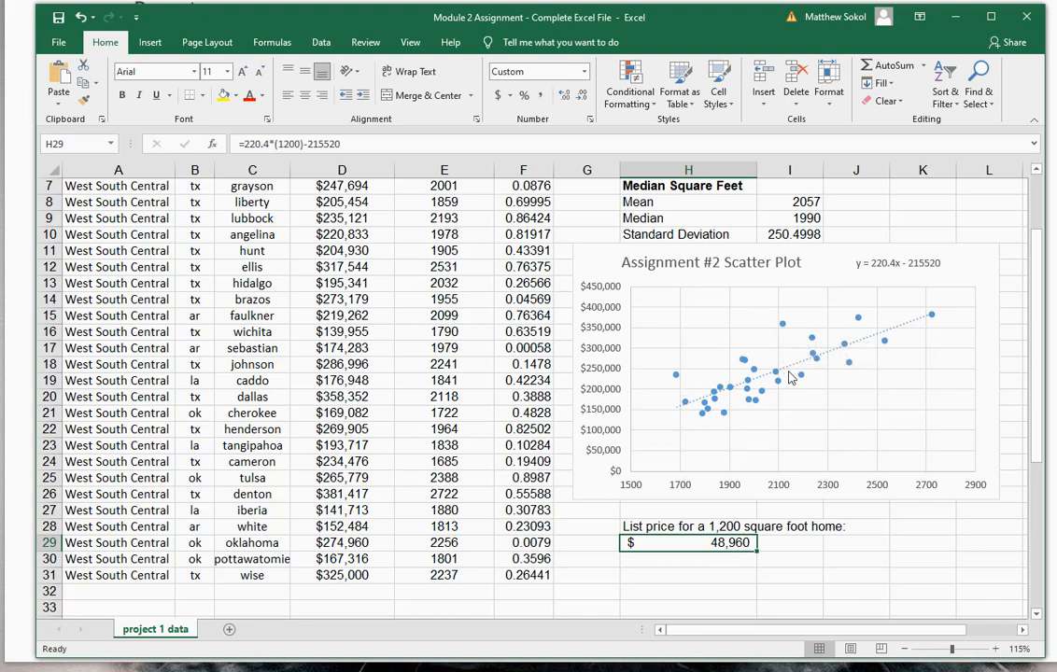
mouse_move(677, 381)
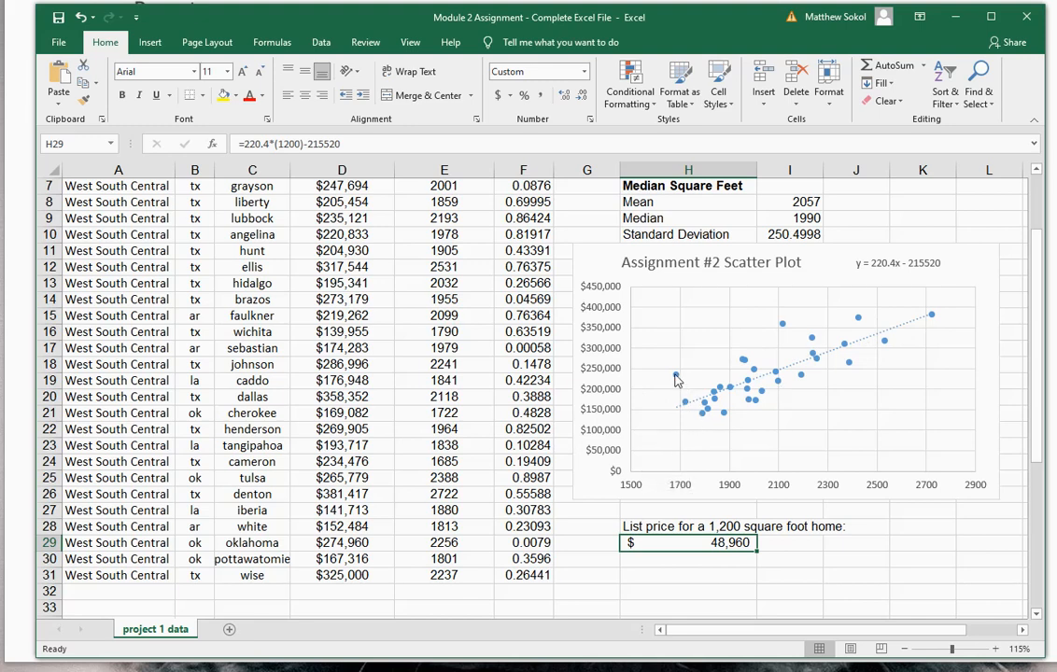
mouse_move(677, 381)
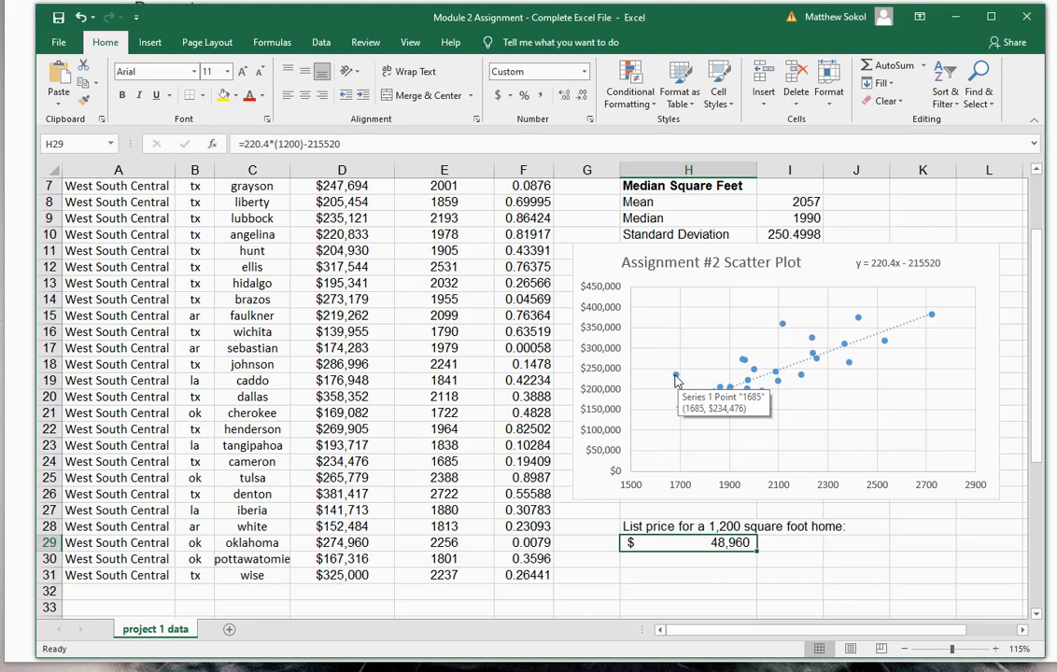
mouse_move(668, 393)
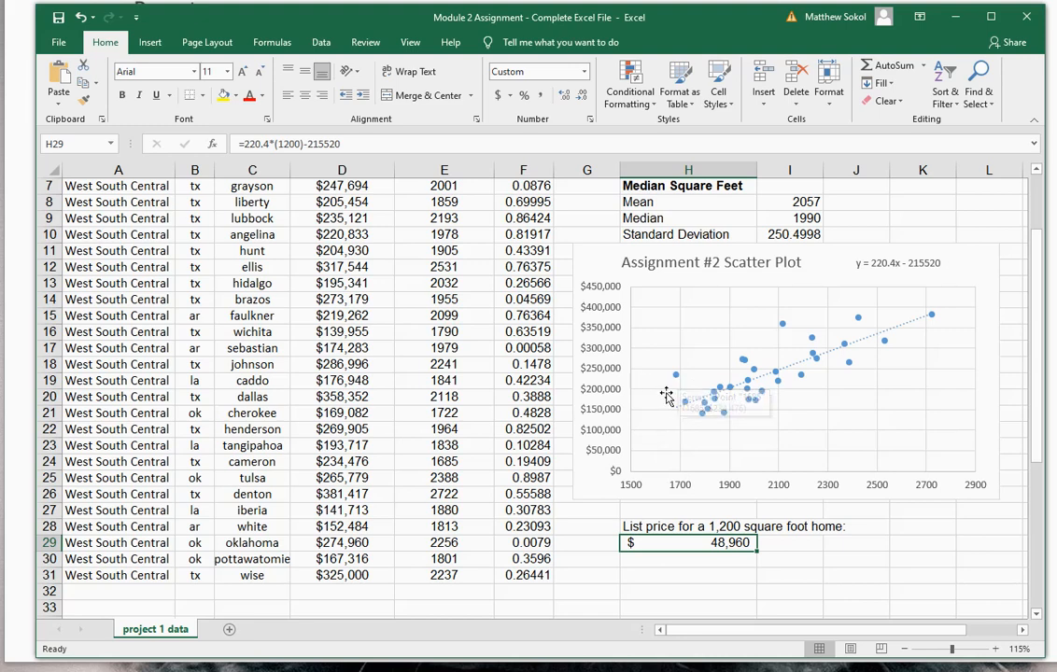
mouse_move(680, 413)
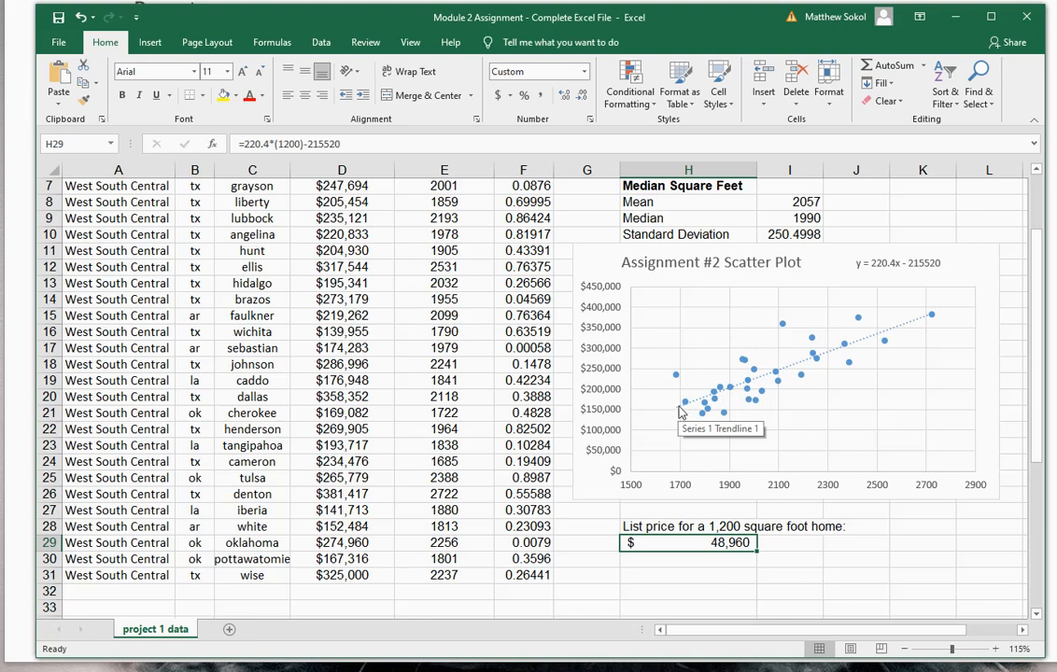
mouse_move(792, 364)
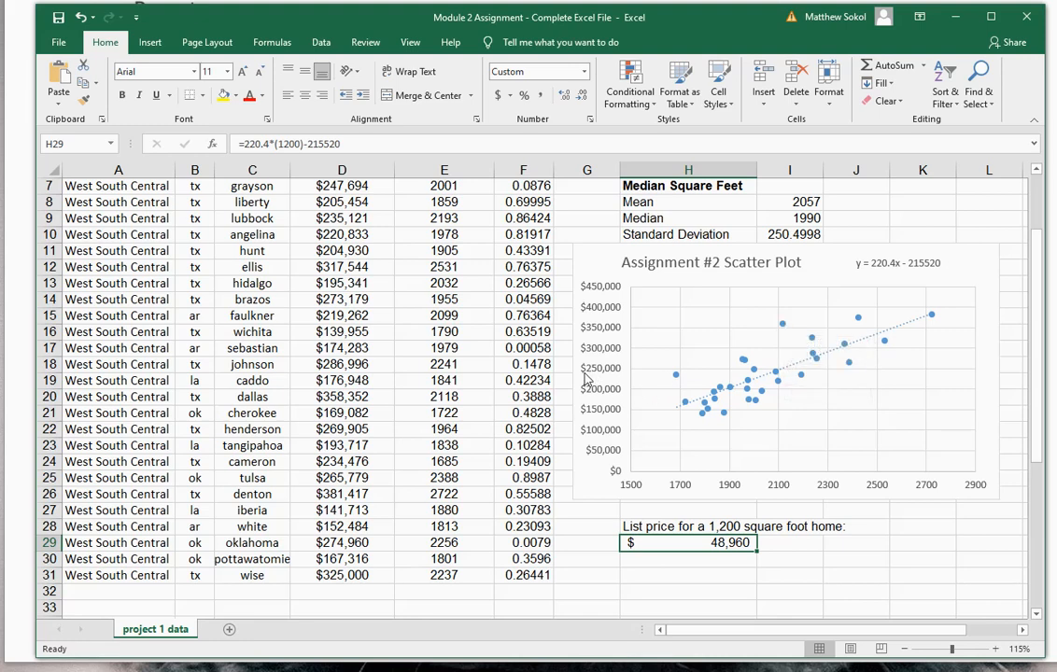
mouse_move(590, 380)
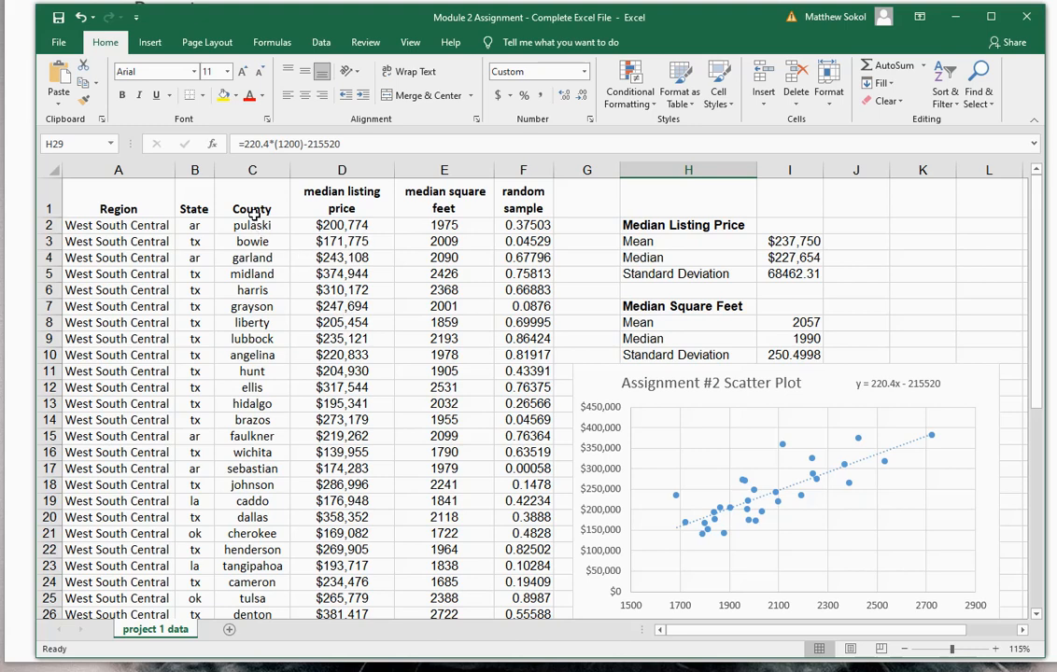
mouse_move(141, 436)
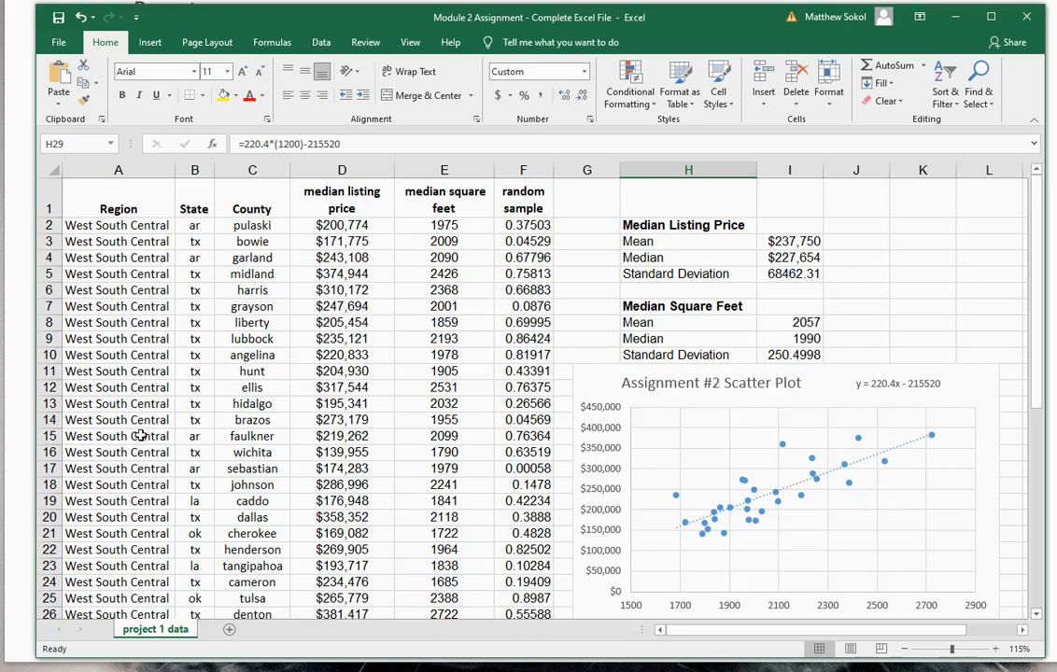
mouse_move(146, 427)
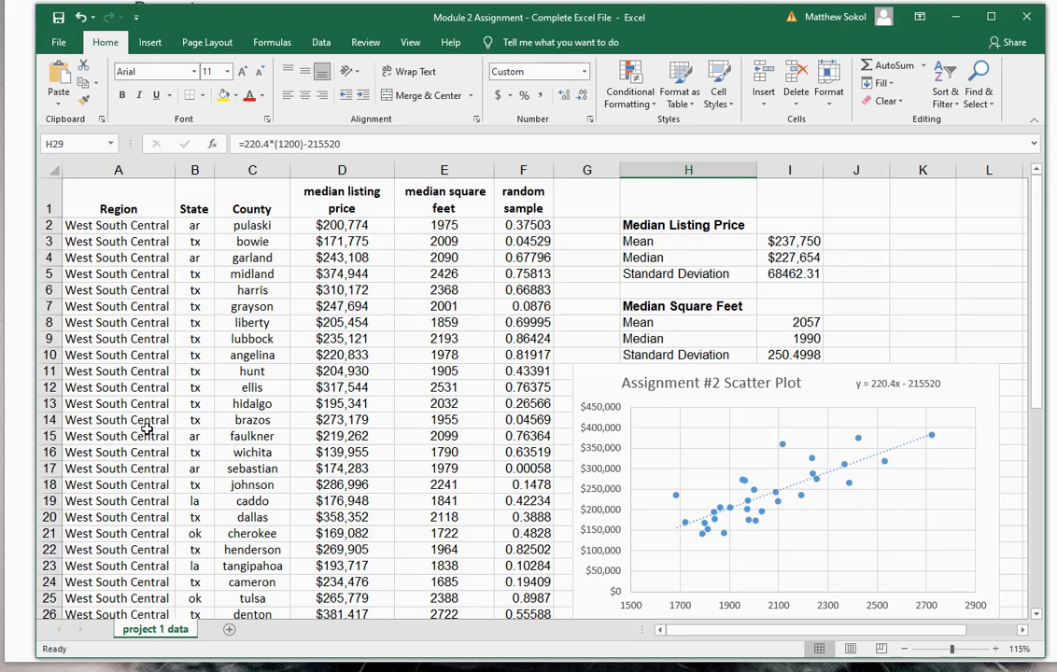
mouse_move(248, 338)
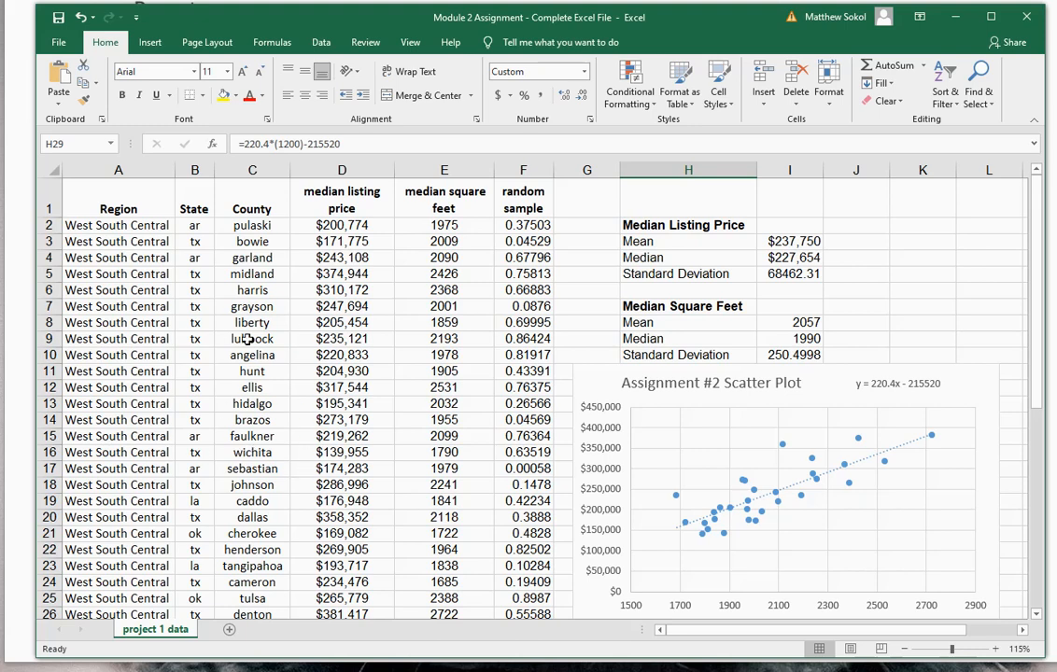
mouse_move(313, 451)
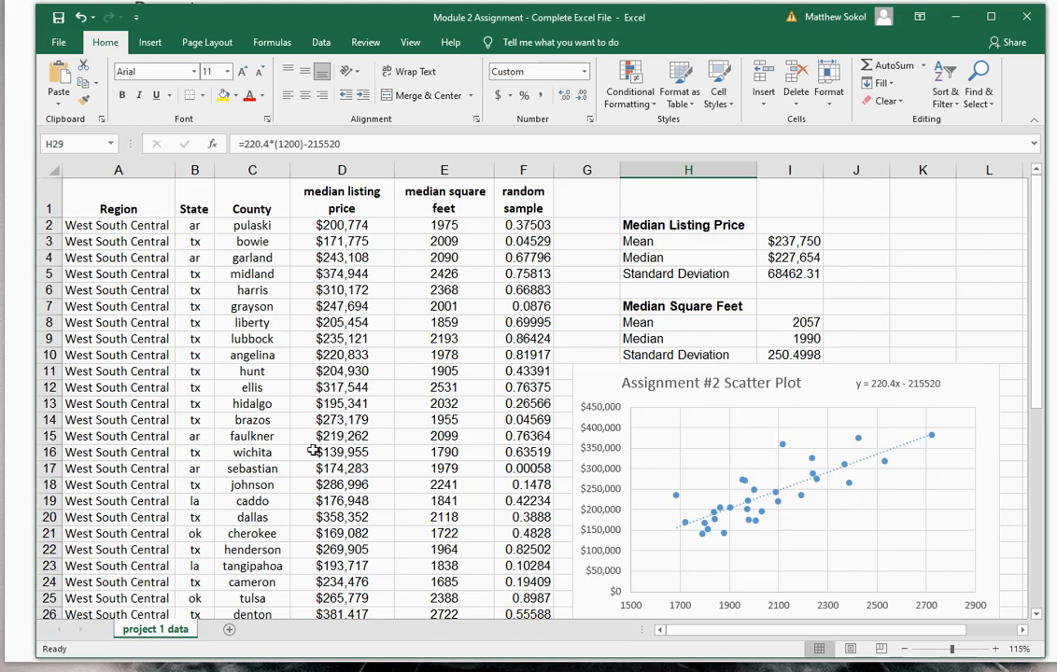
mouse_move(225, 353)
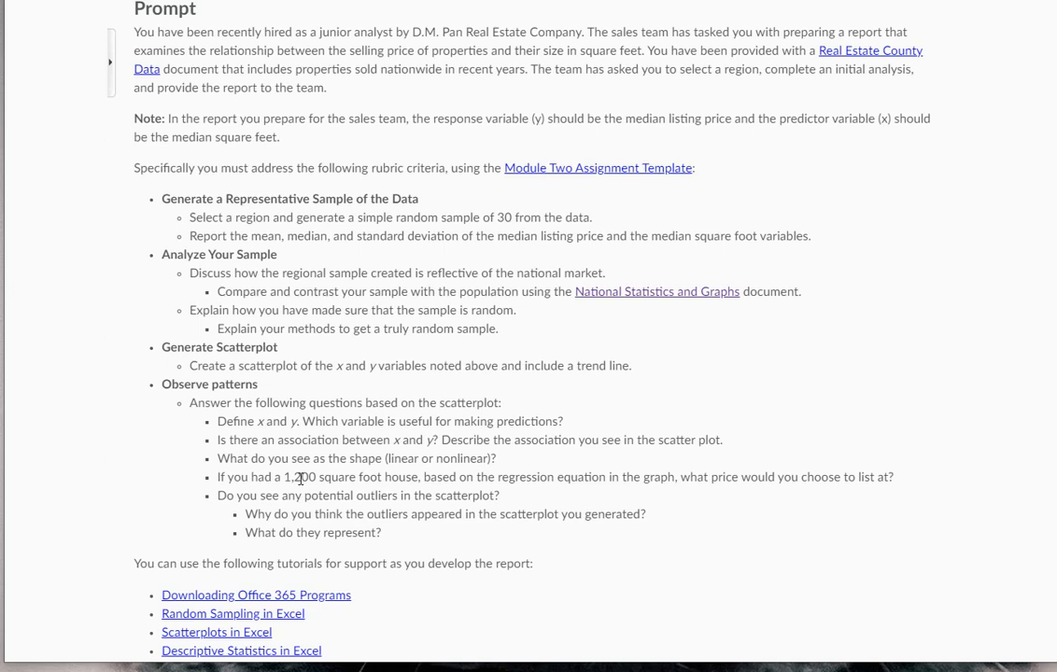
mouse_move(382, 608)
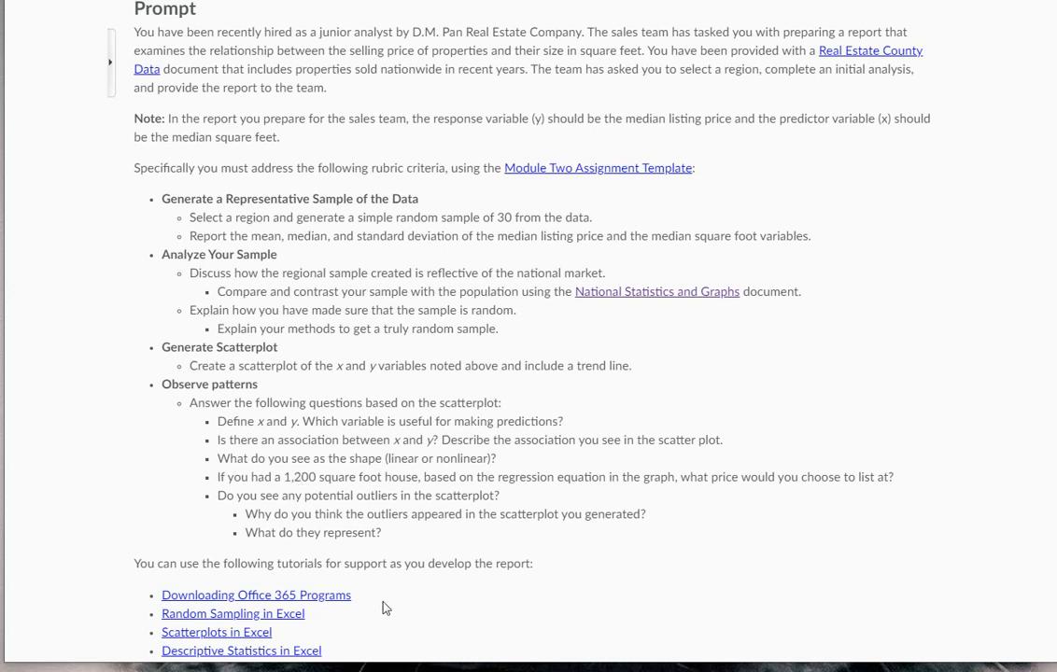
mouse_move(374, 594)
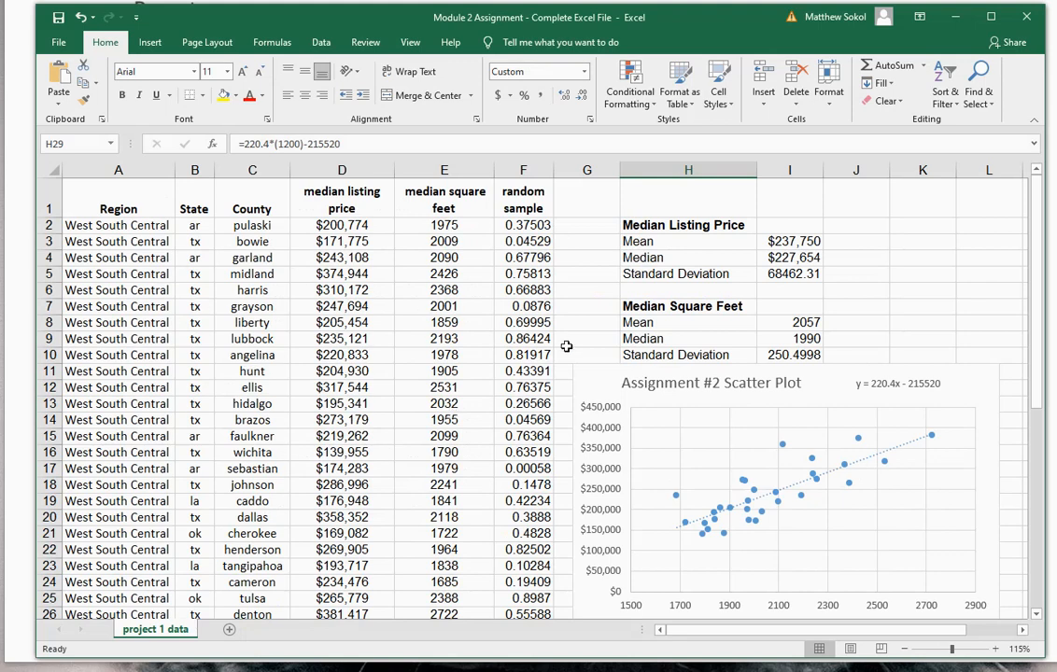
mouse_move(318, 360)
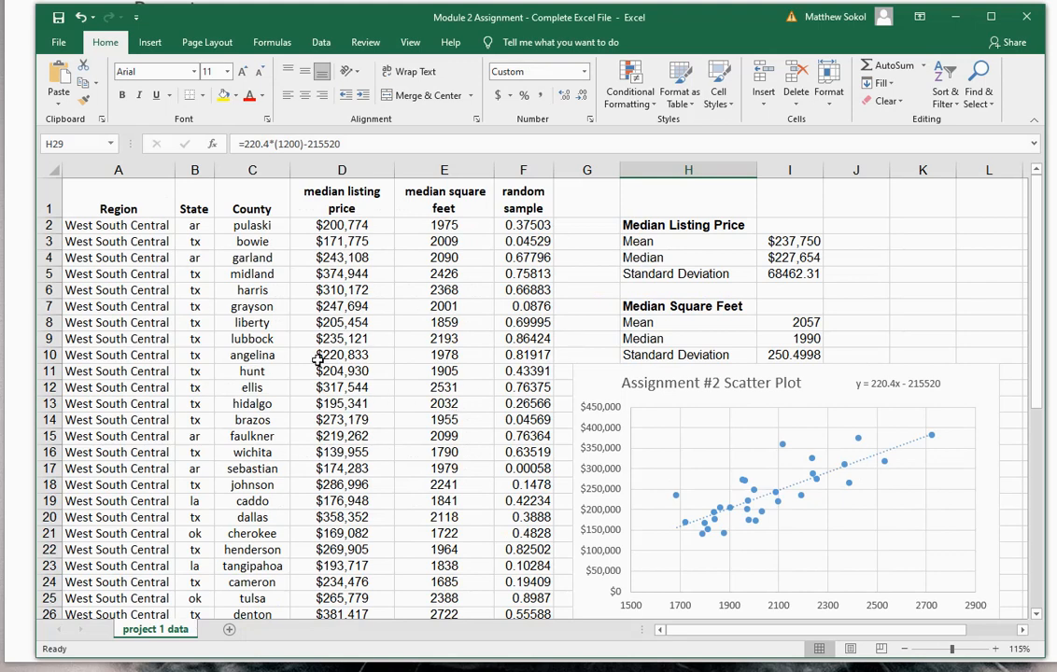